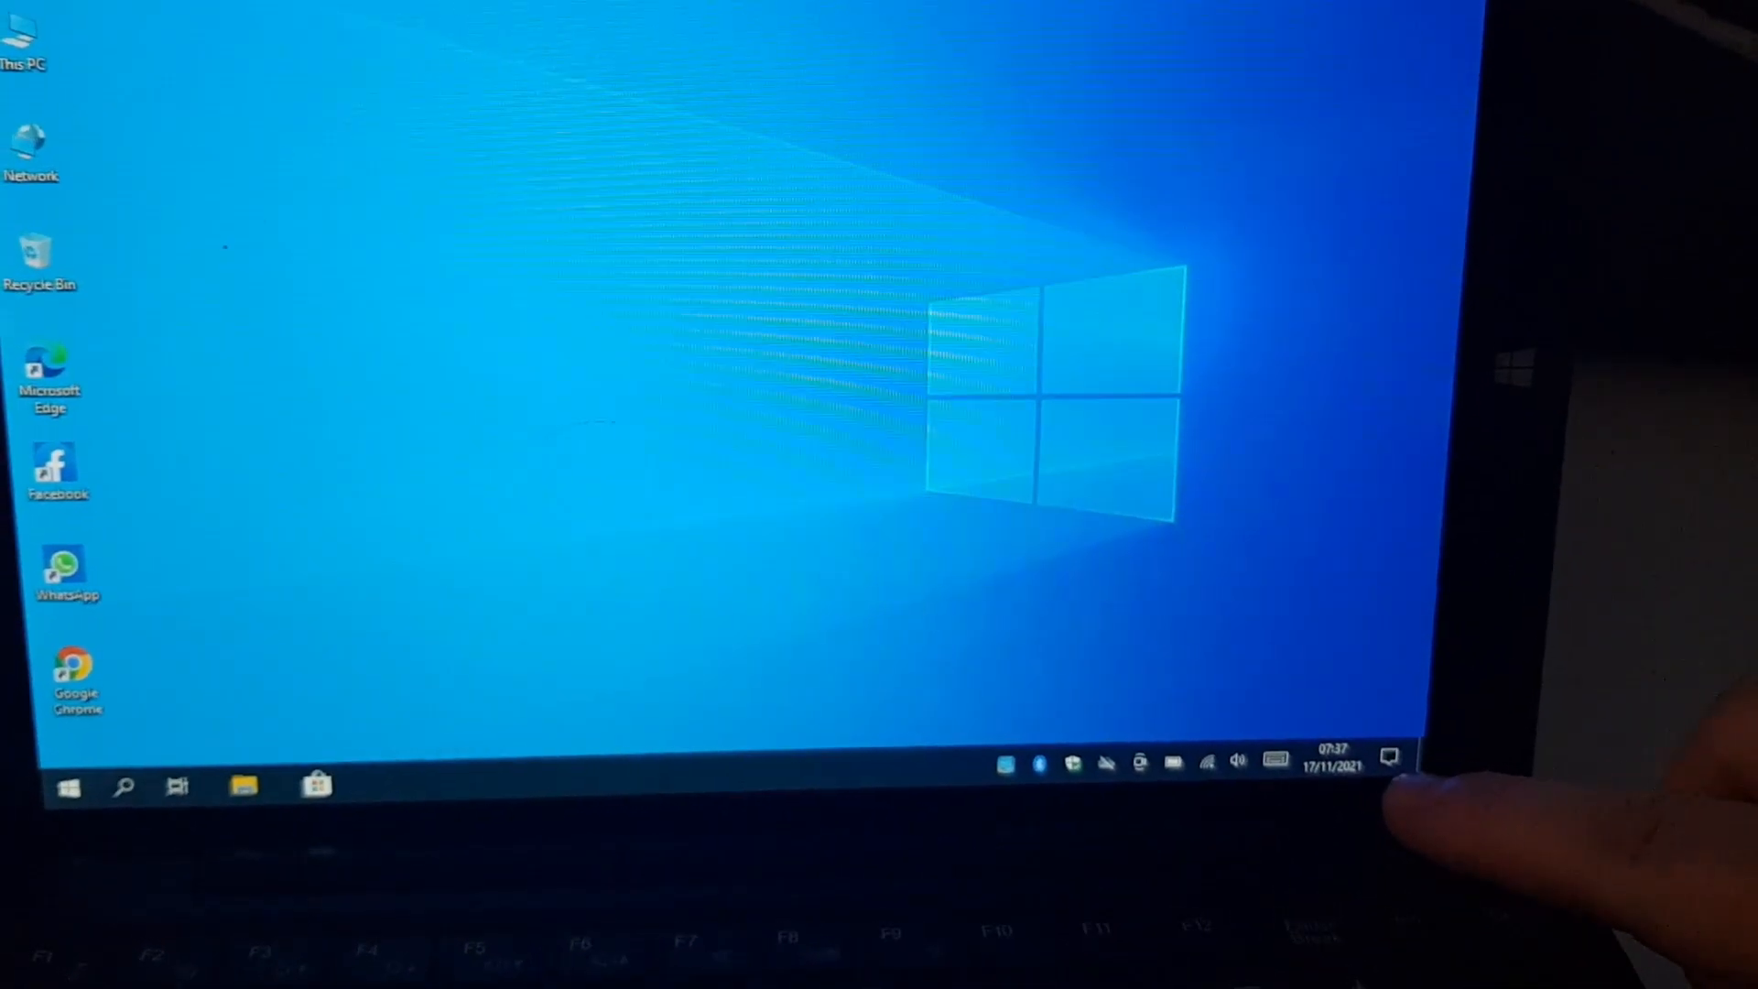
Open the Action Center from the taskbar's right end
click(1390, 759)
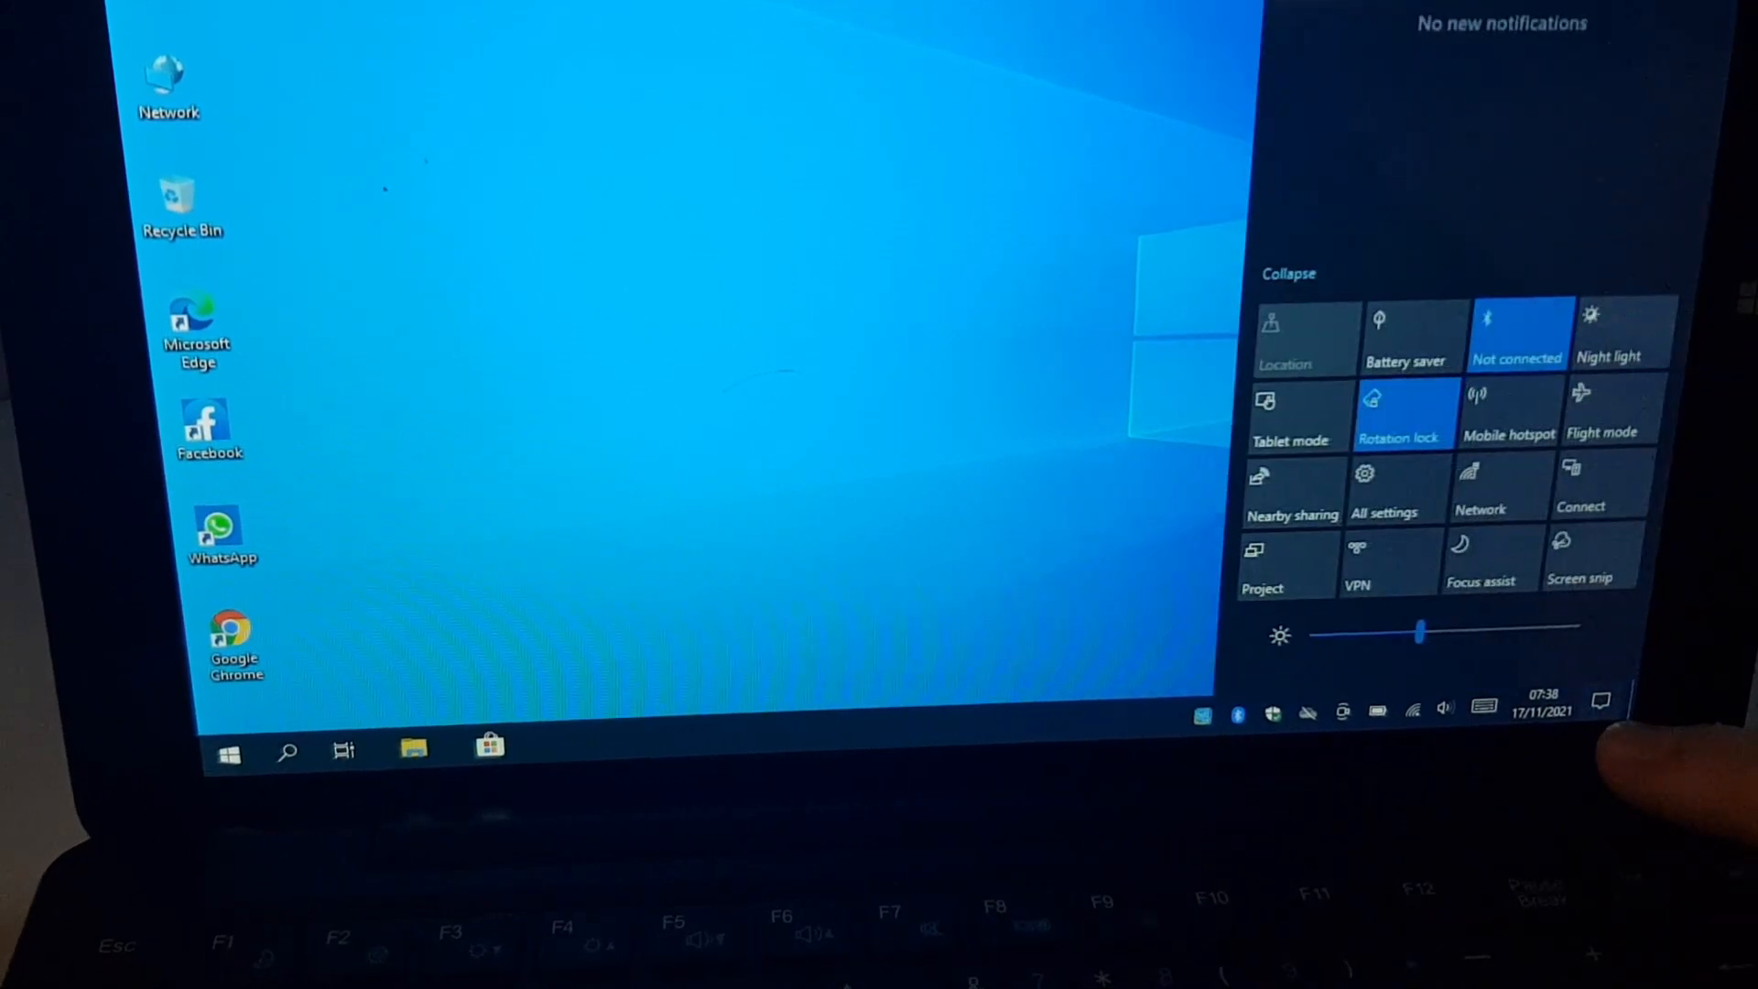
Turn Rotation lock off and dismiss the Action Center
click(1398, 413)
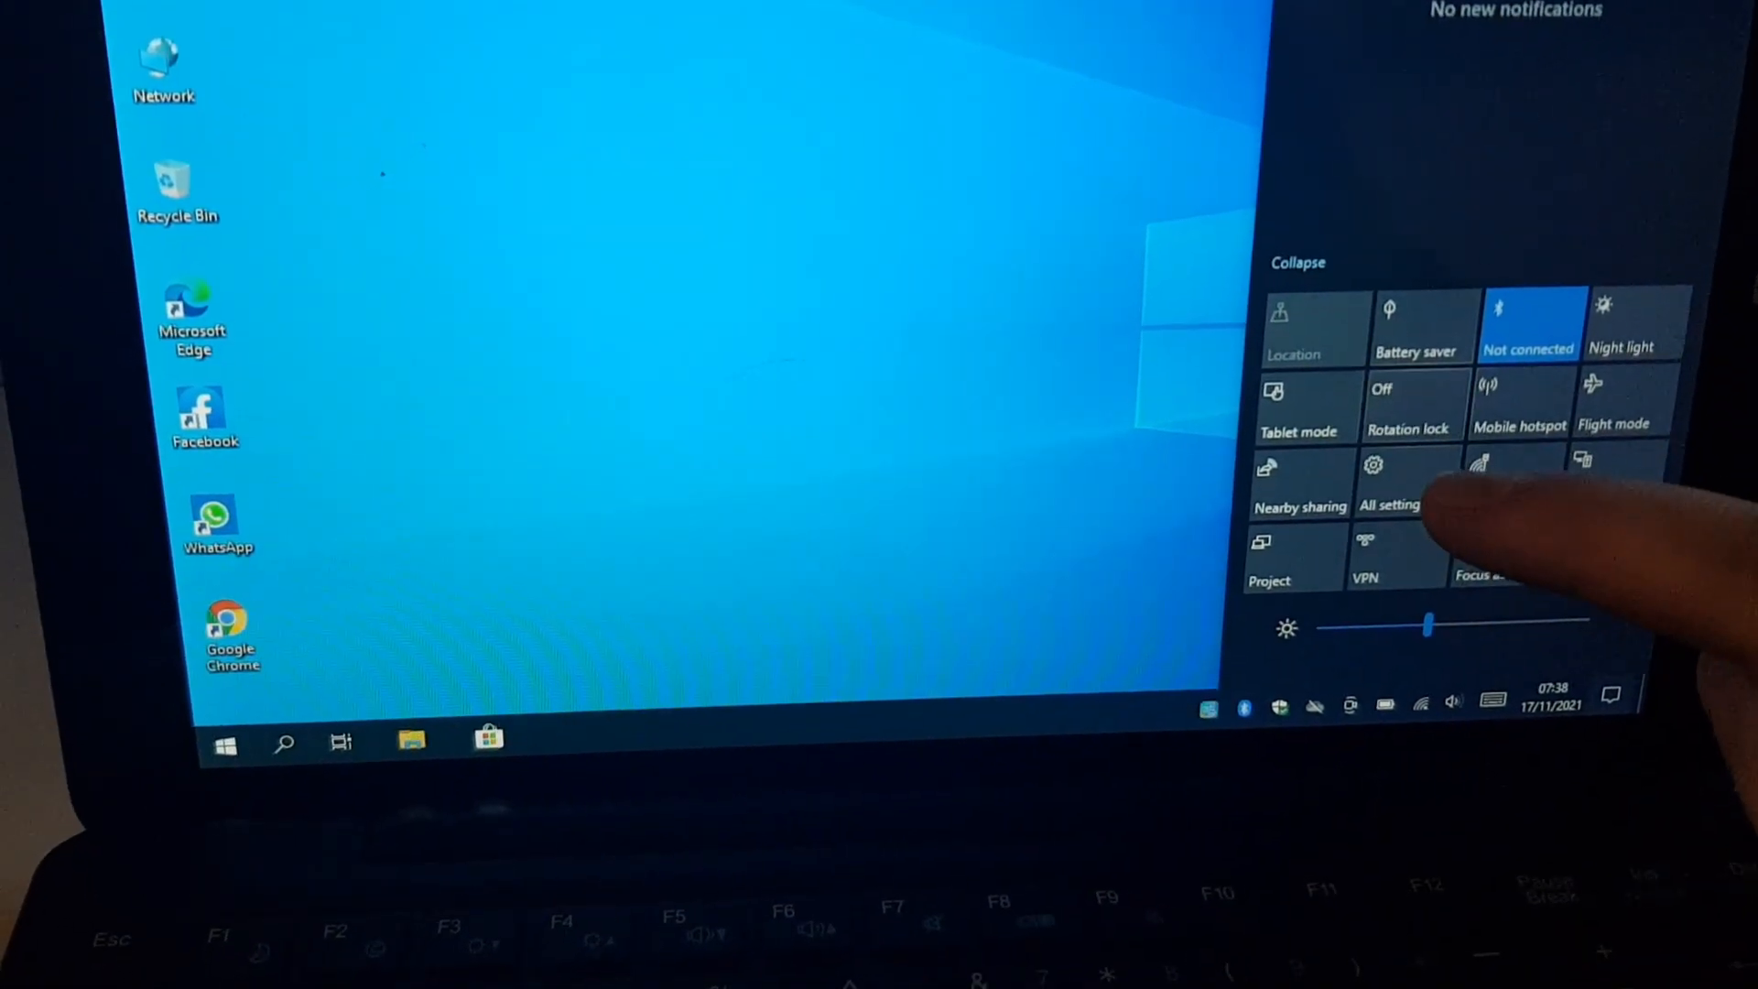
click(1415, 404)
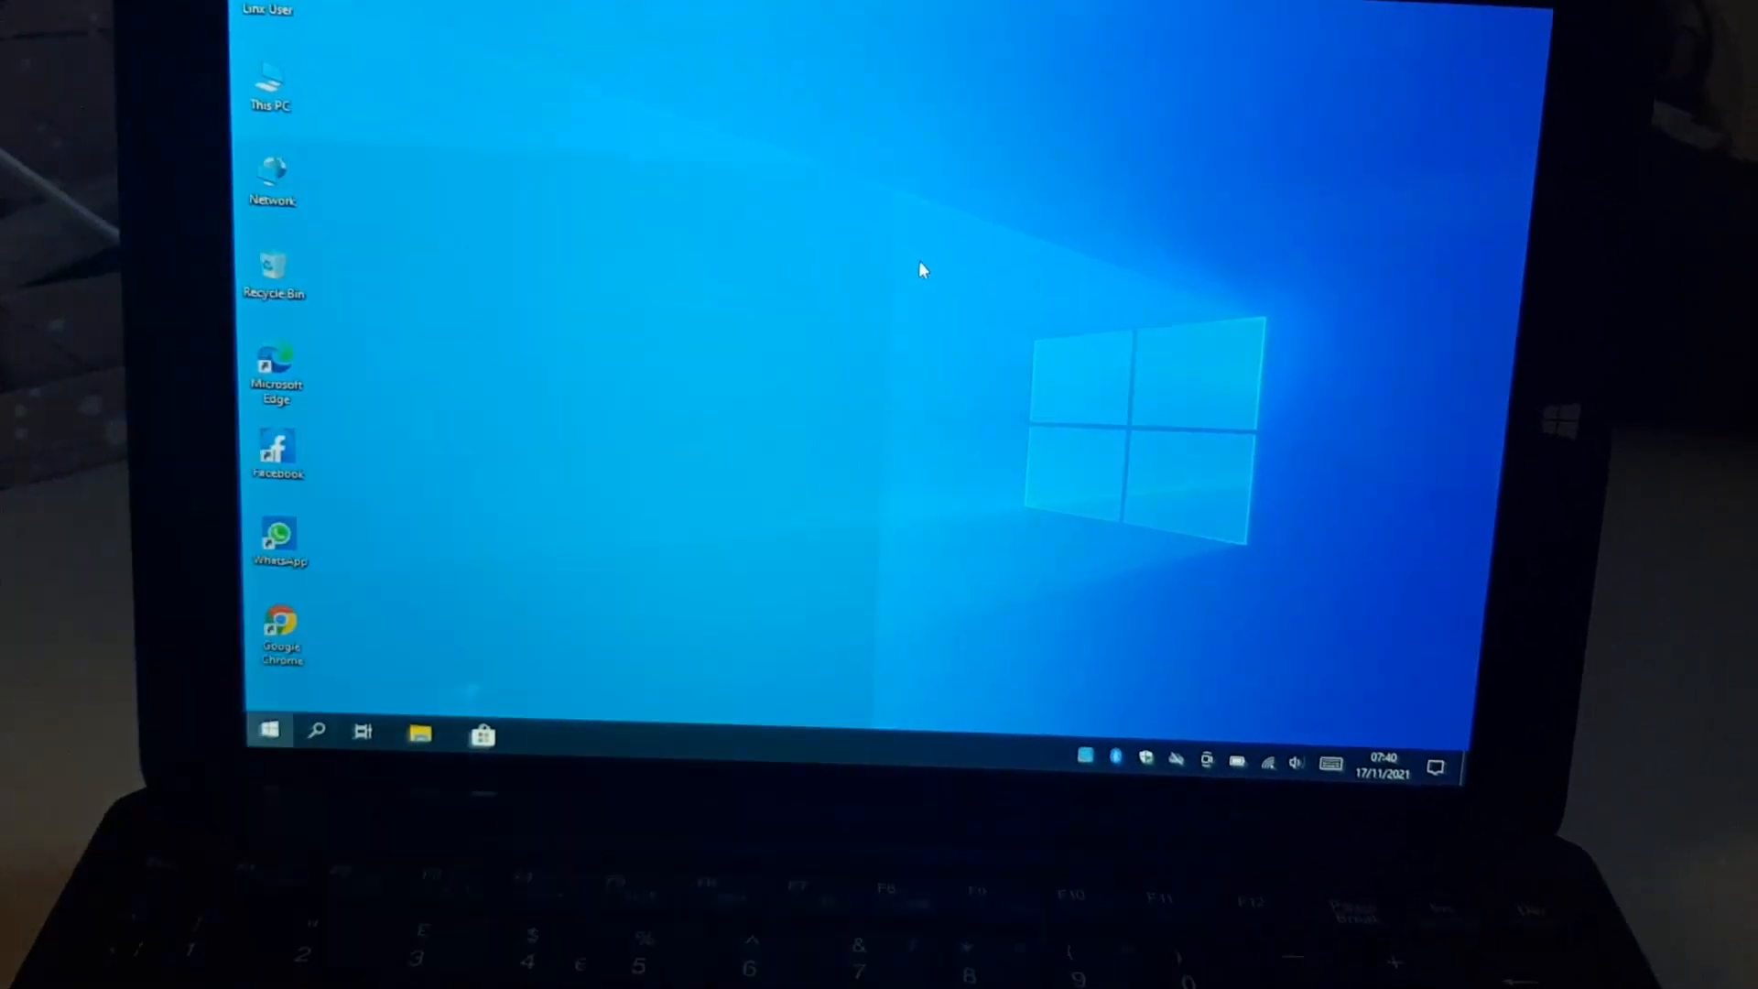
Open Registry Editor at HKLM\SYSTEM\CurrentControlSet\Control\PriorityControl1
click(269, 731)
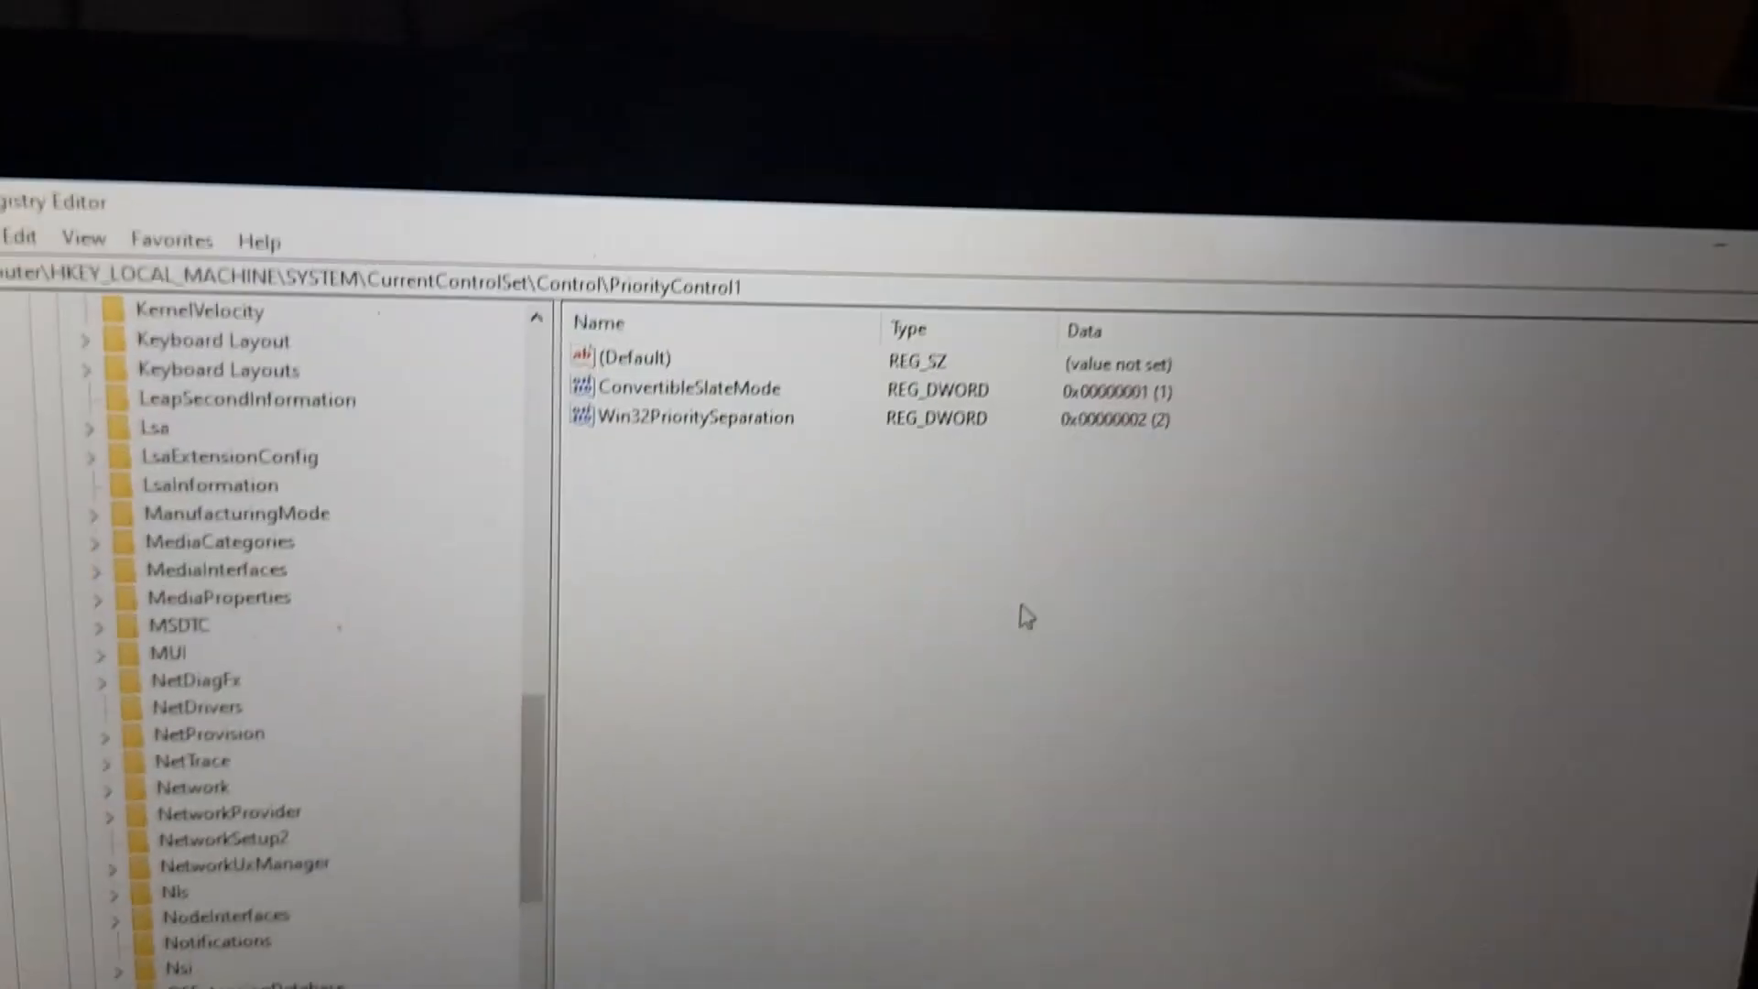
Change ConvertibleSlateMode's value data from 1 to 0
double_click(690, 387)
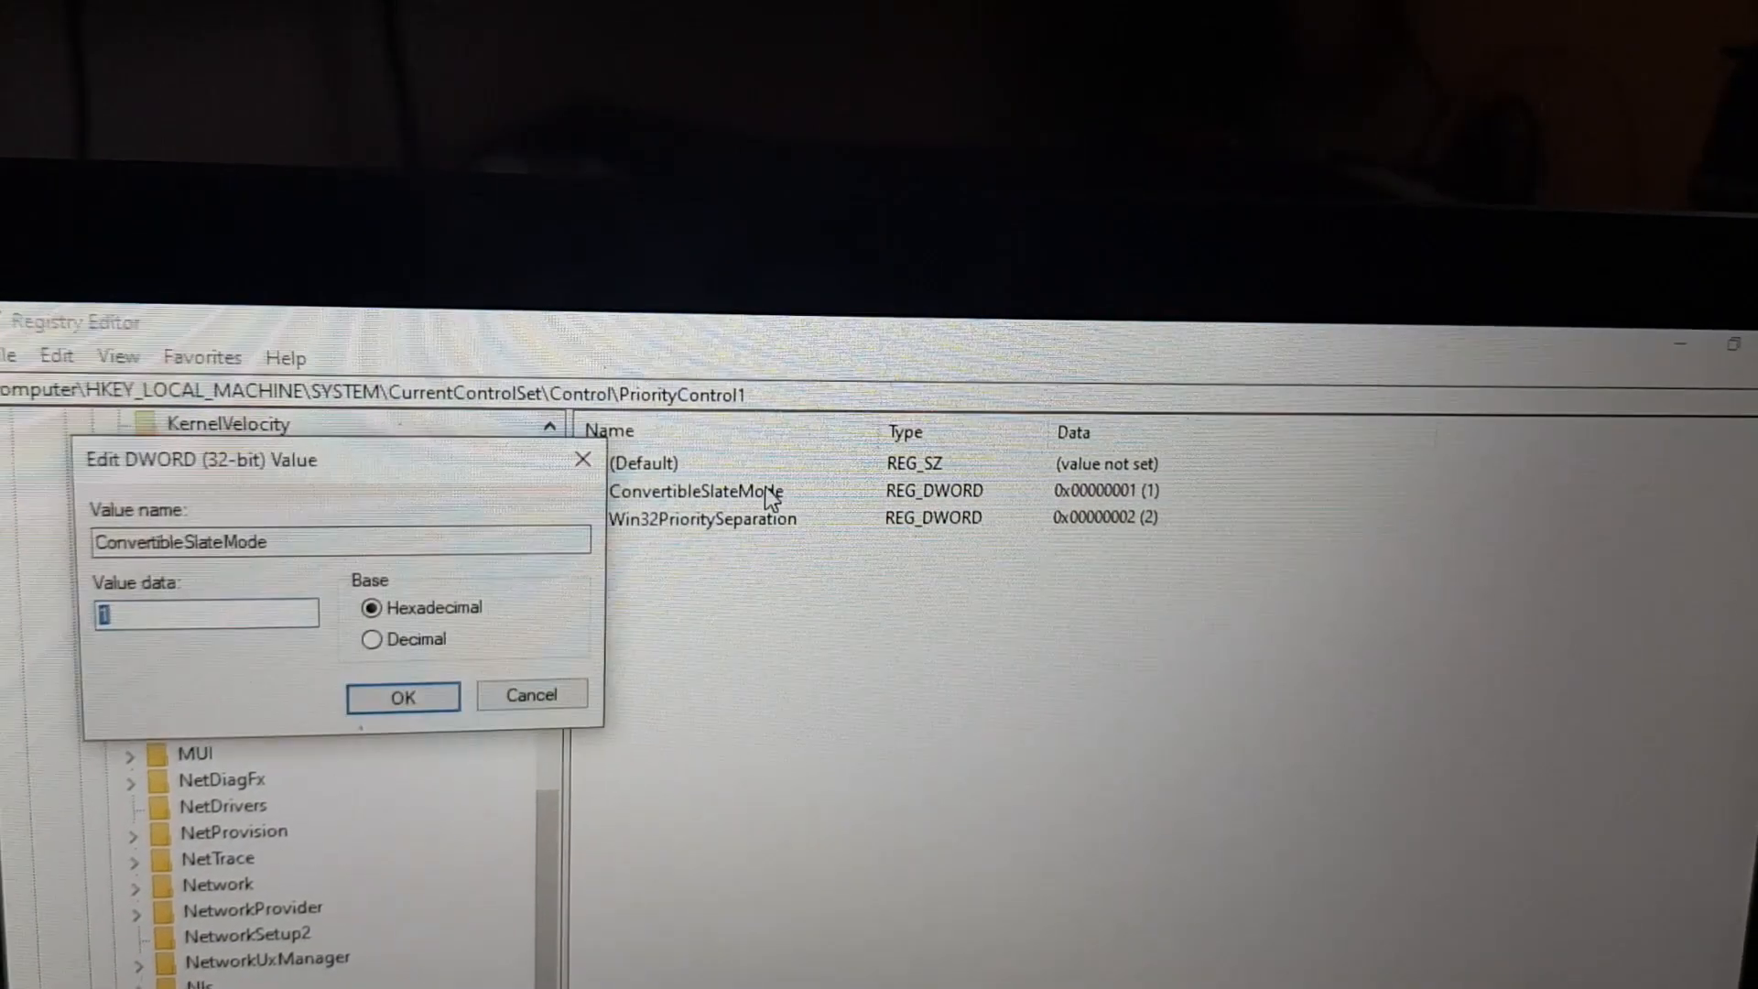
text(0)
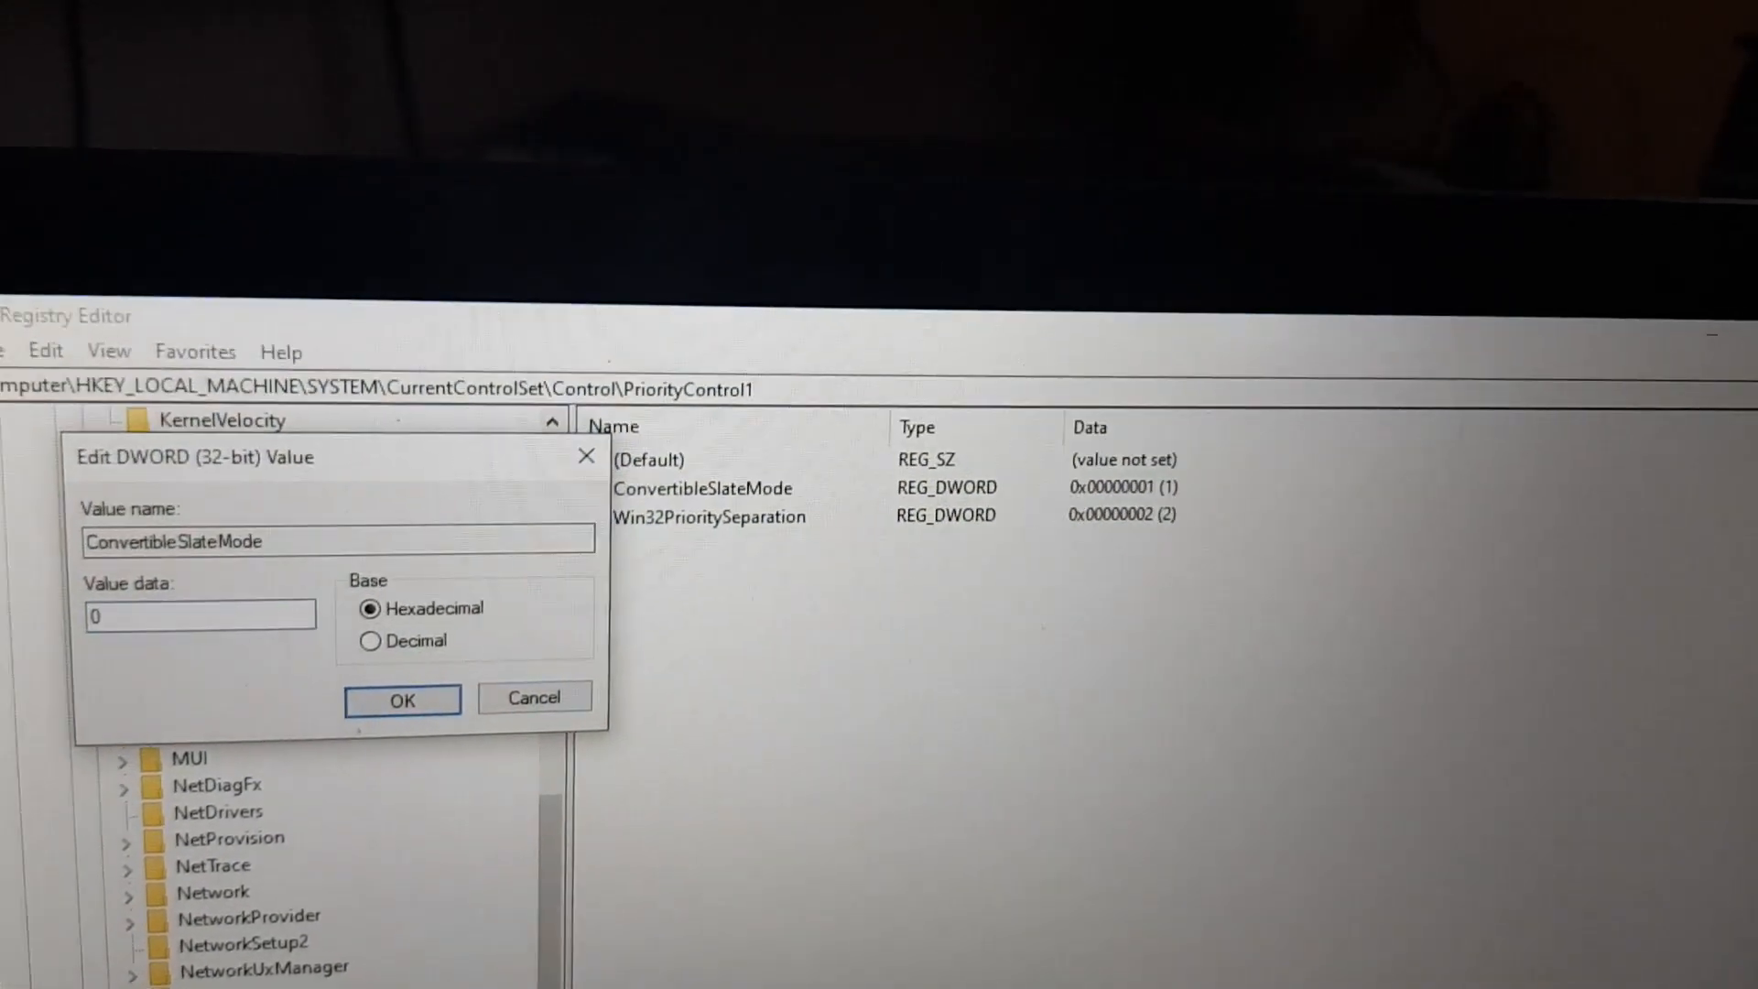
click(401, 699)
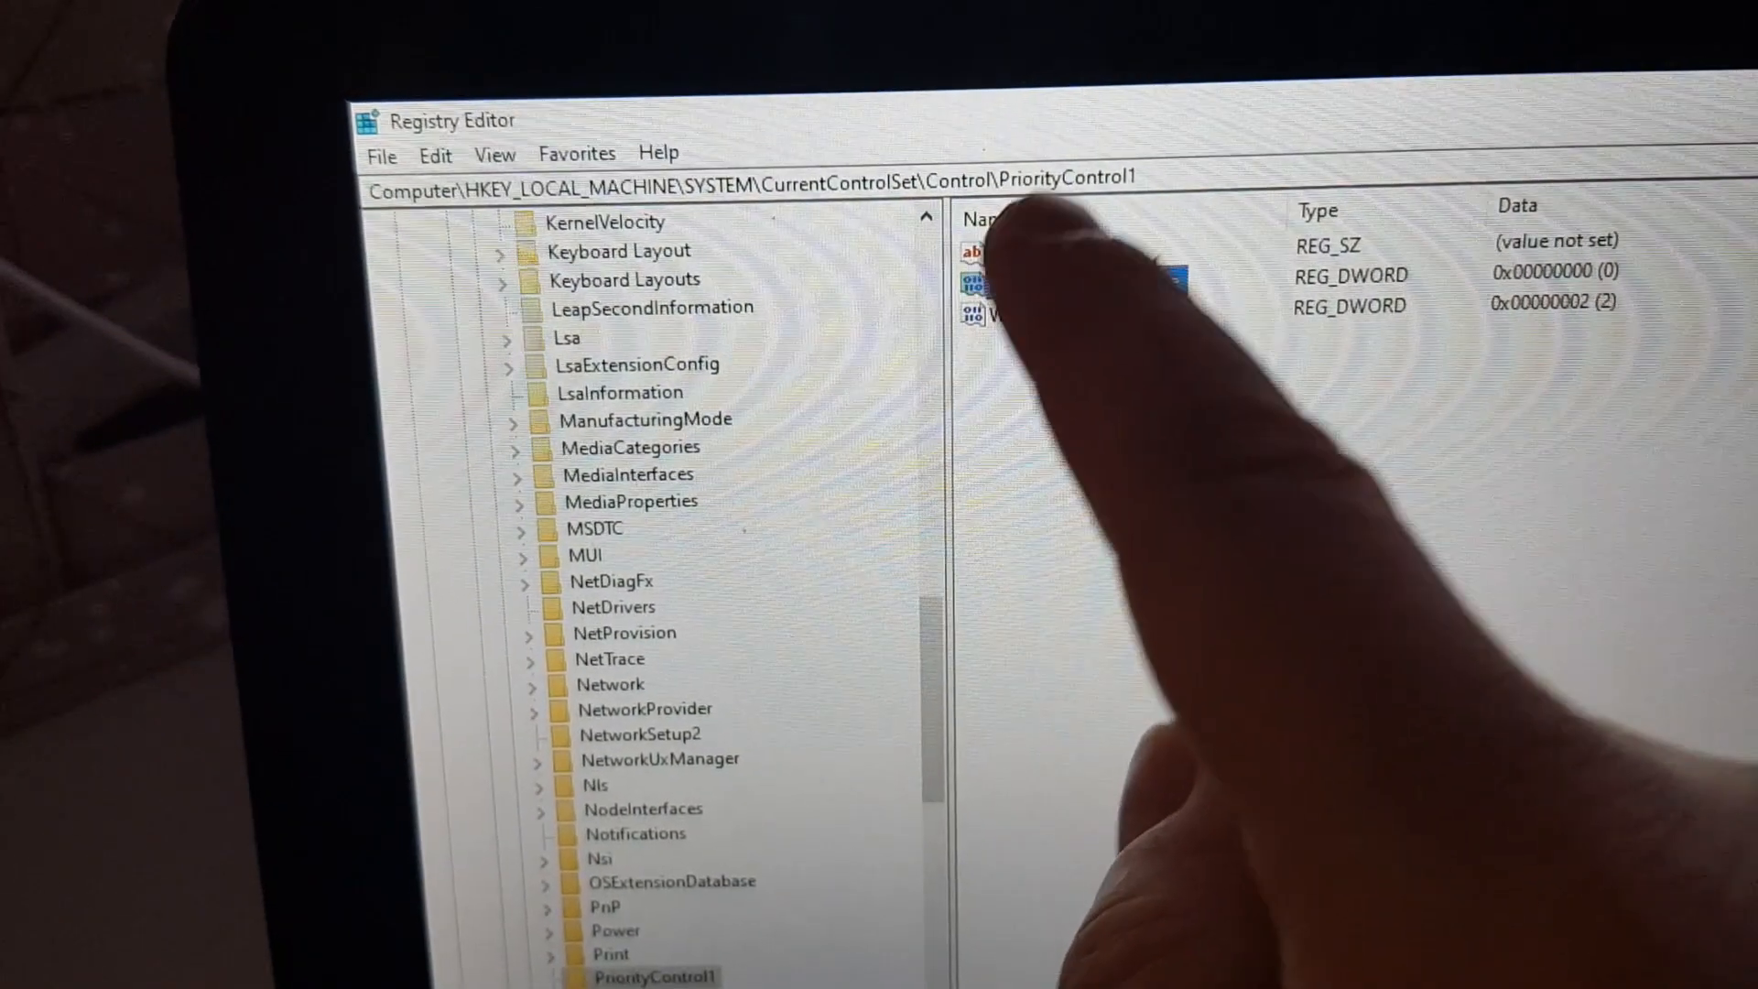
Reselect PriorityControl1 to verify ConvertibleSlateMode reads 0 and Win32PrioritySeparation 2
click(1009, 285)
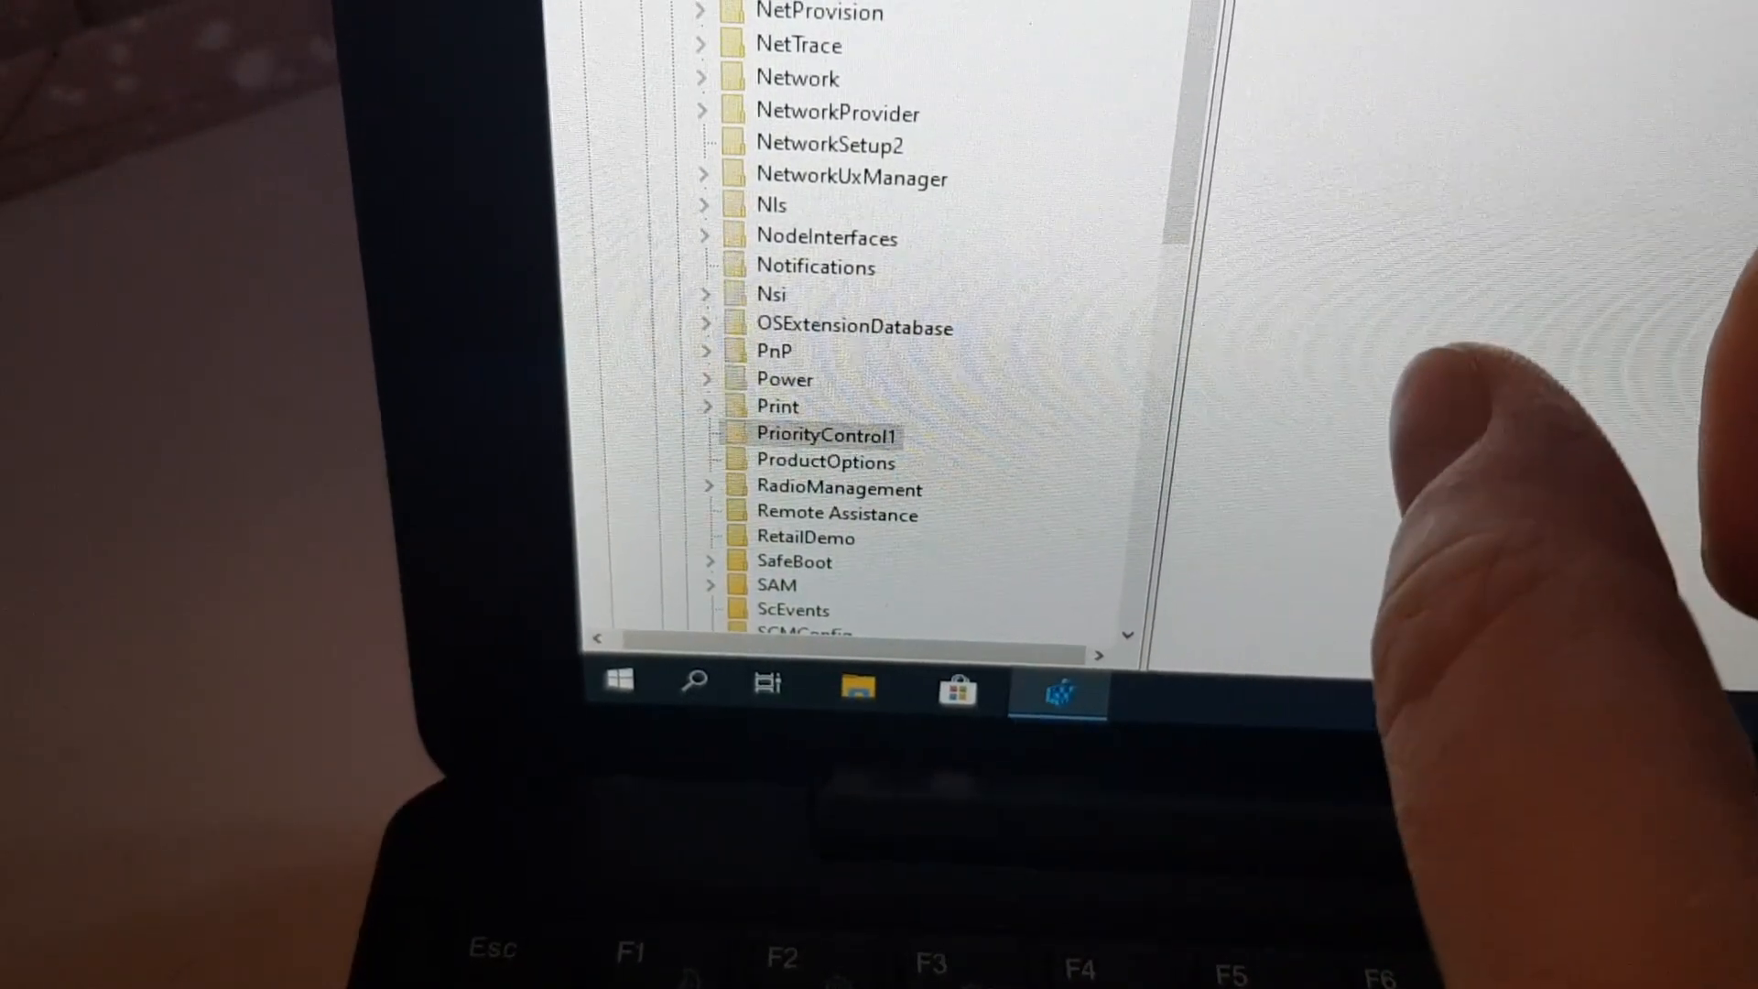
click(826, 434)
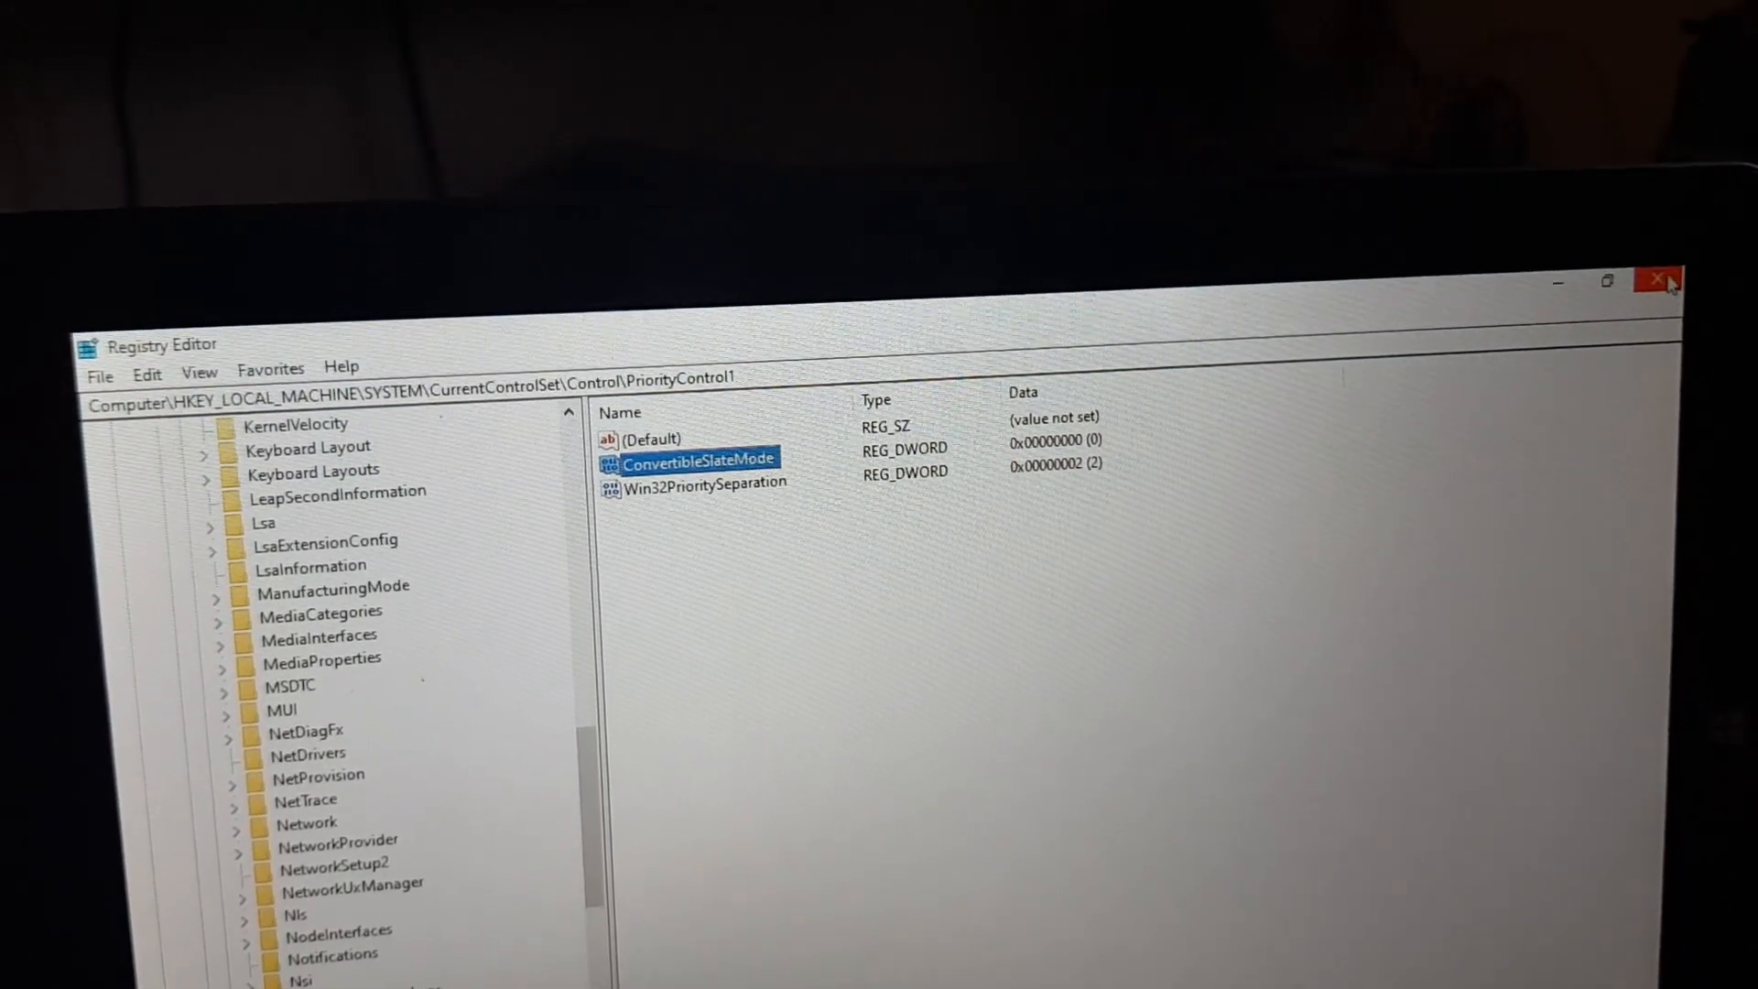
Close the Registry Editor window
click(1657, 280)
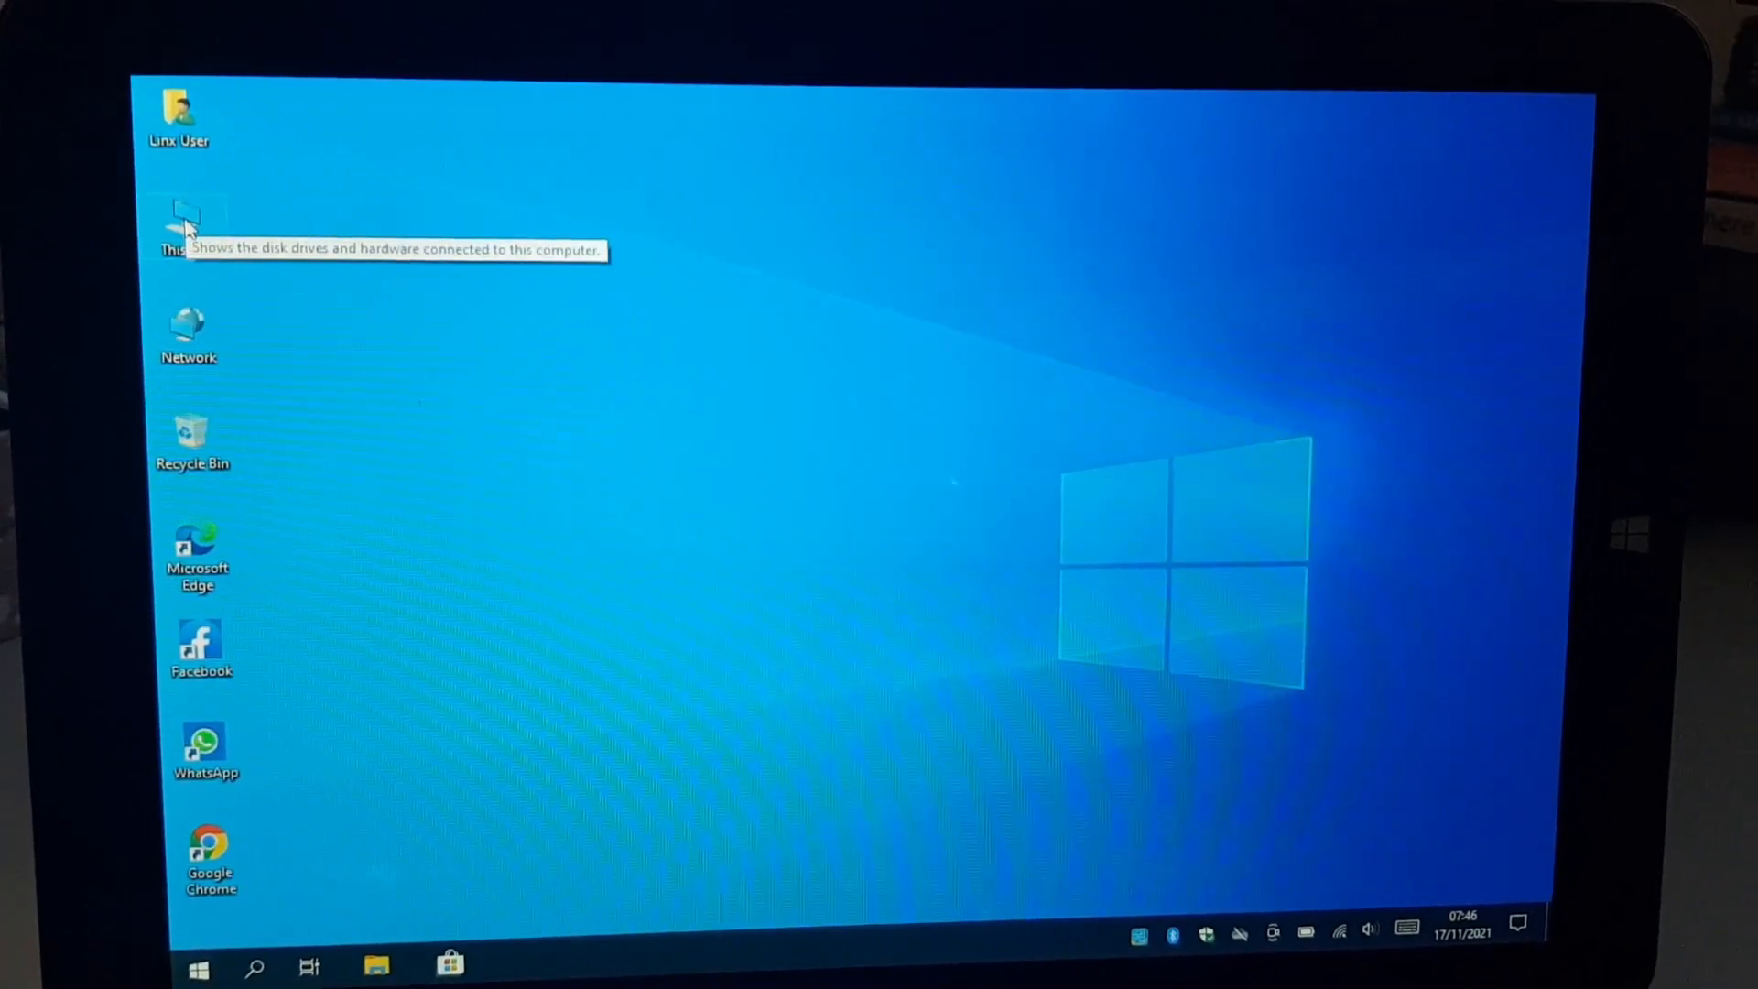
Check This PC properties for Windows 10 Pro 21H1, then view 96% battery
right_click(179, 224)
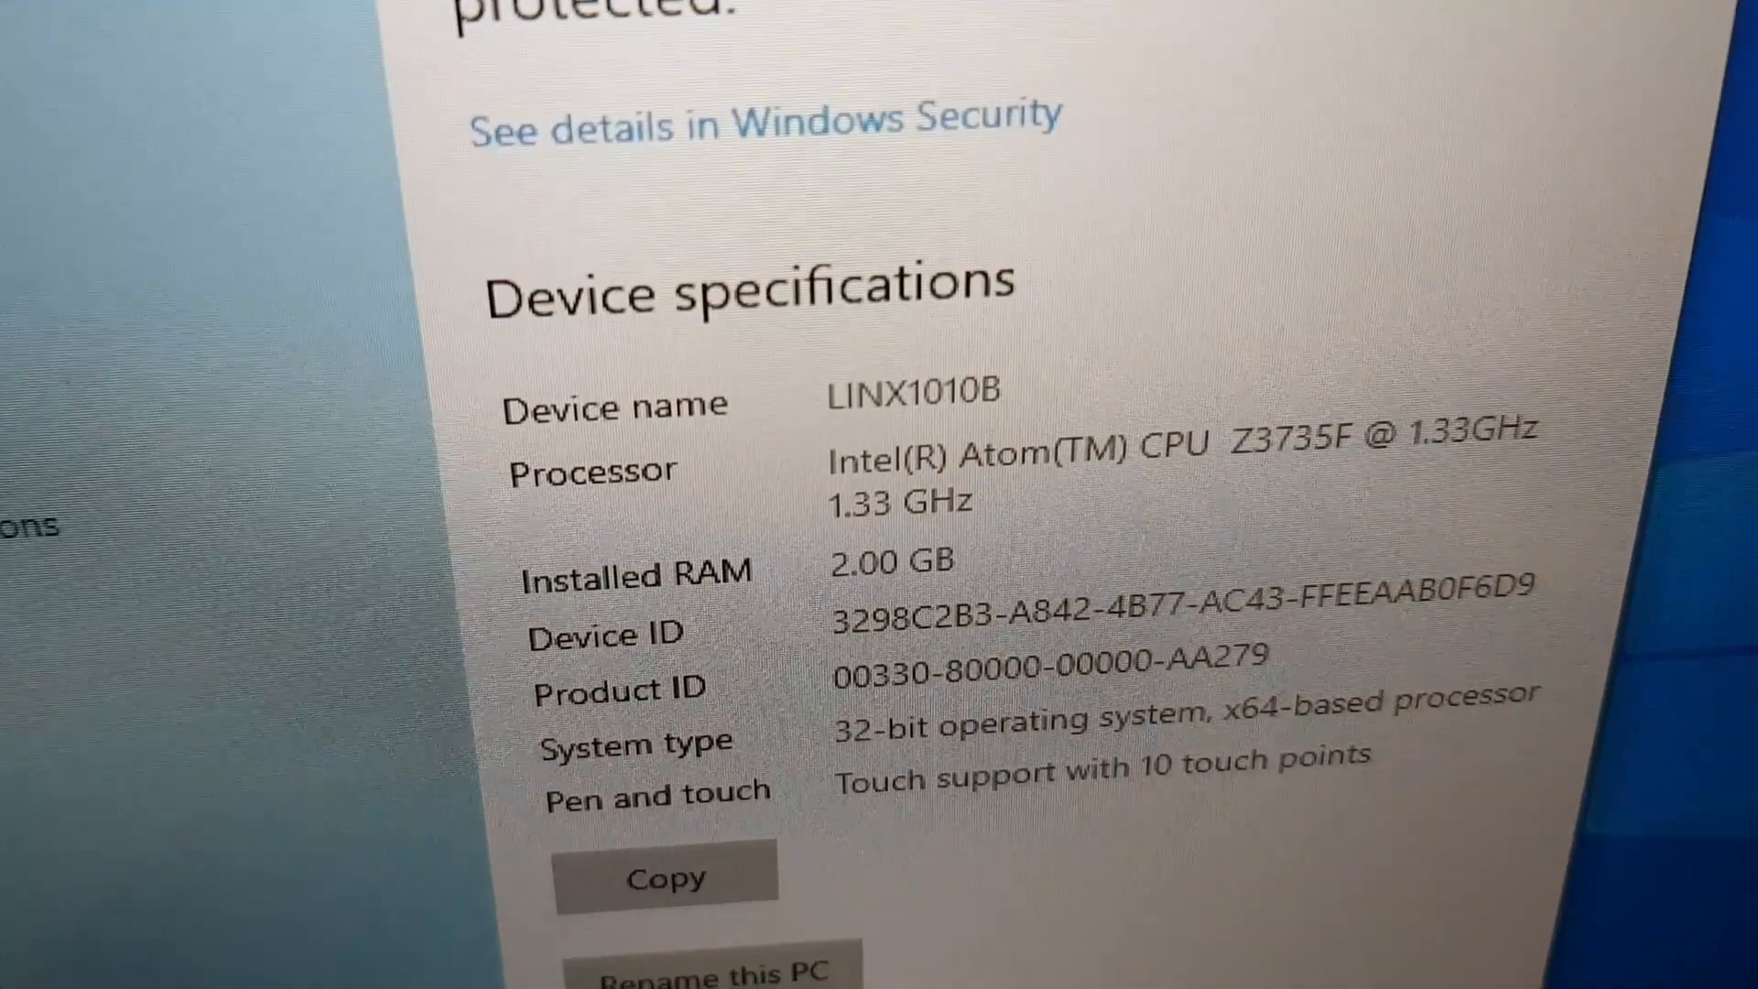
scroll(down, 3)
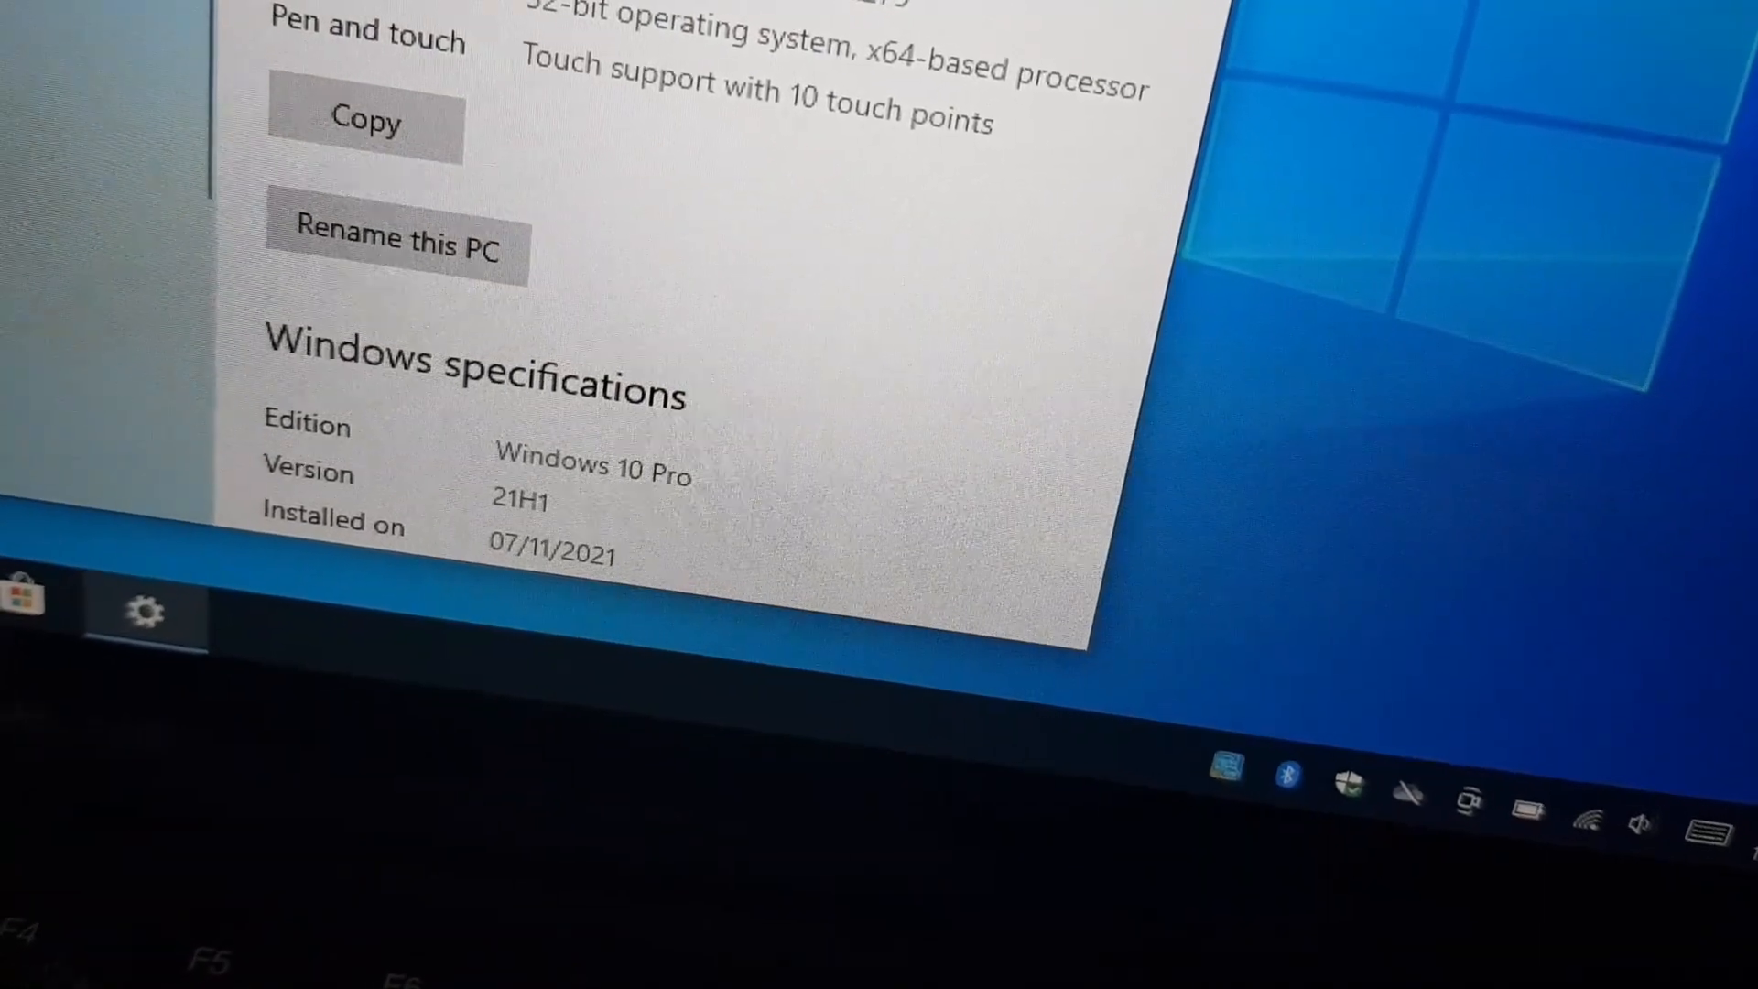
scroll(down, 3)
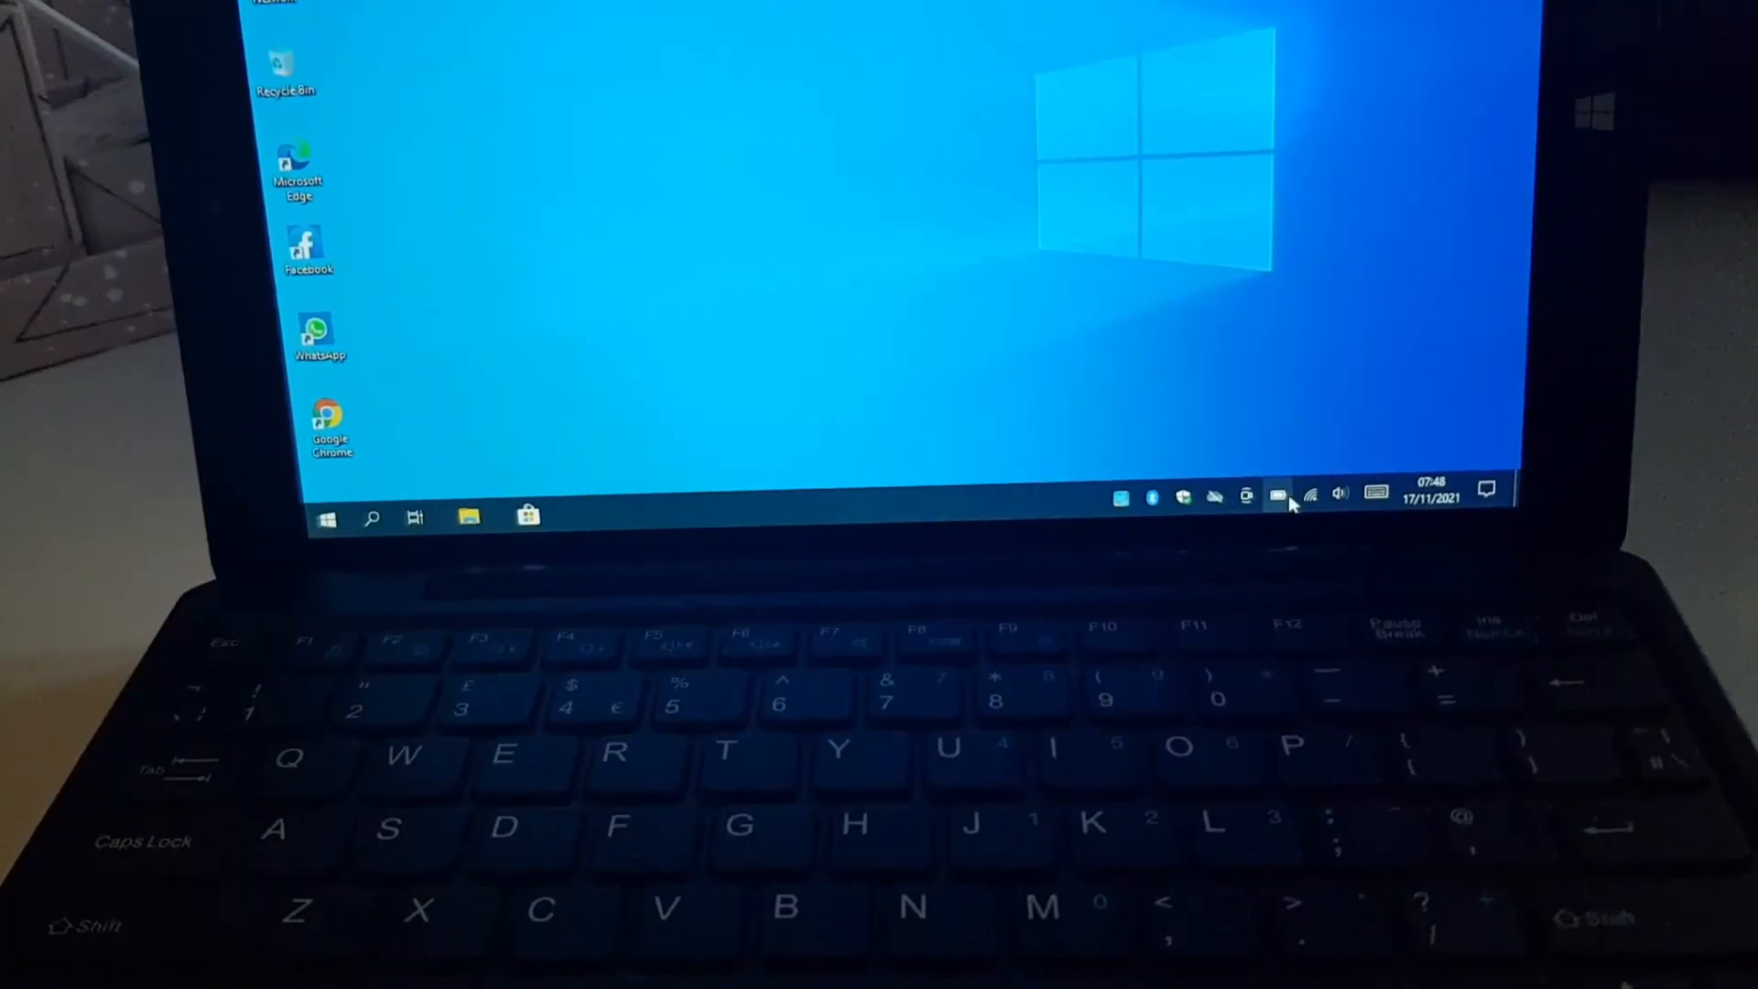
click(1277, 498)
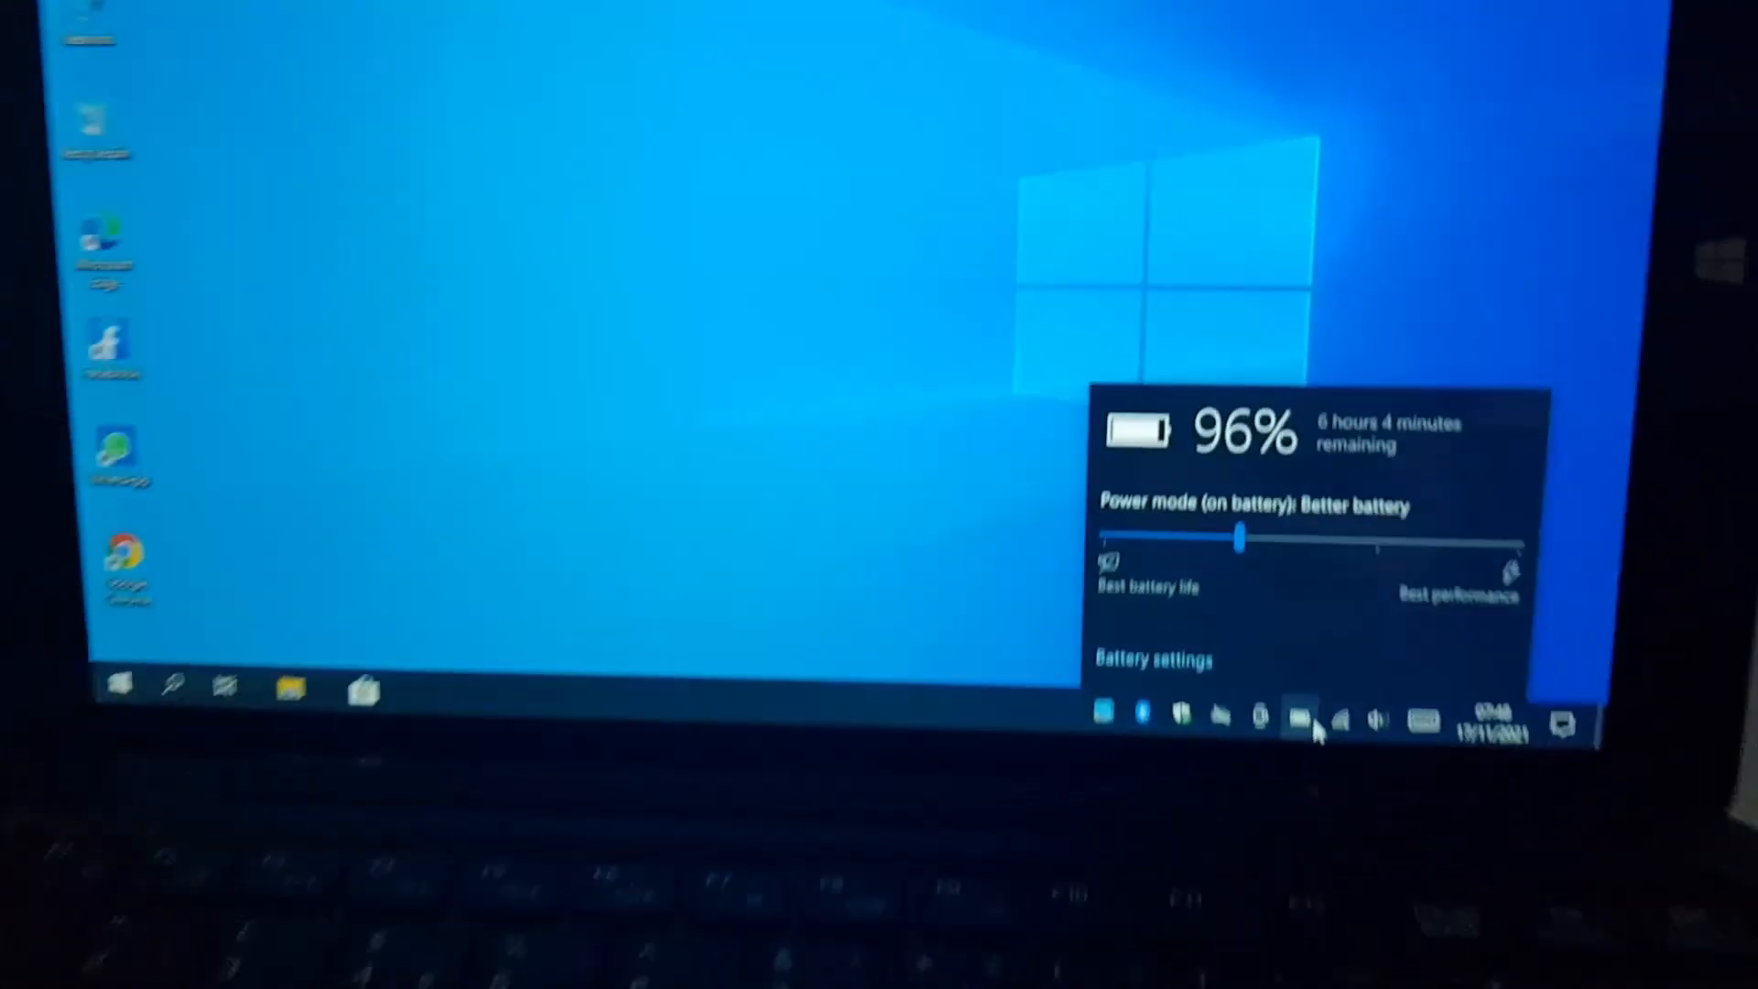